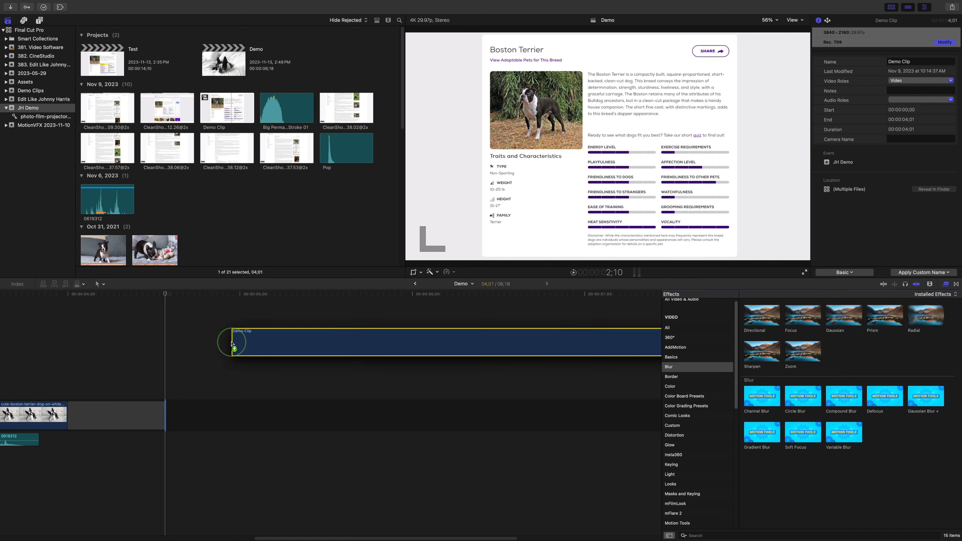
Add a Custom solid from the Solids generators above Demo Clip, coloured Banana yellow.
left_click(818, 20)
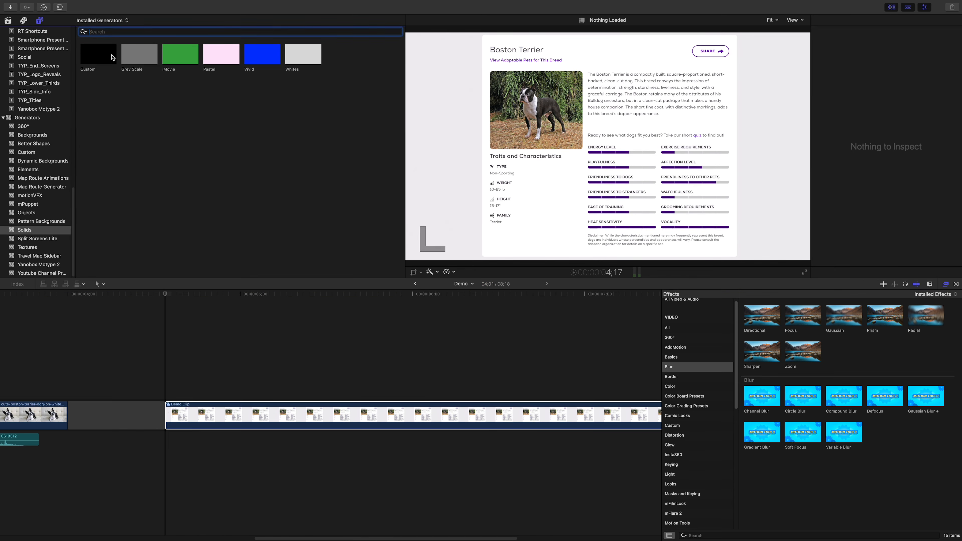
left_click(97, 53)
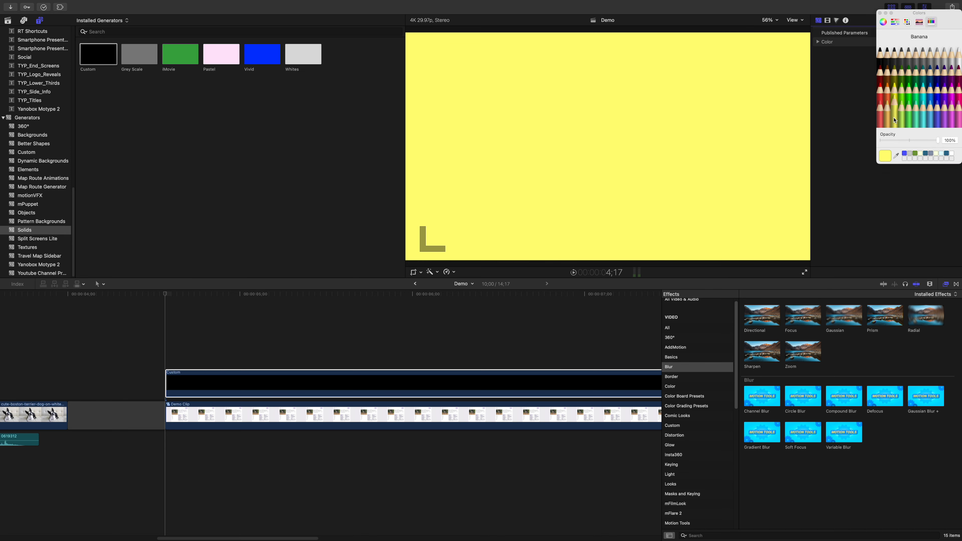
Set the solid's Compositing Blend Mode from Normal to Darken in the Video Inspector.
left_click(827, 20)
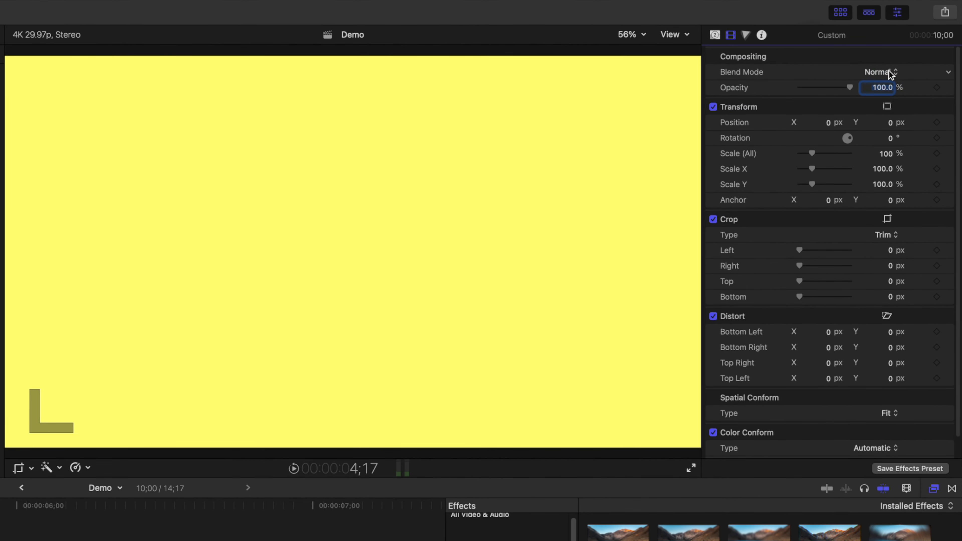
left_click(880, 72)
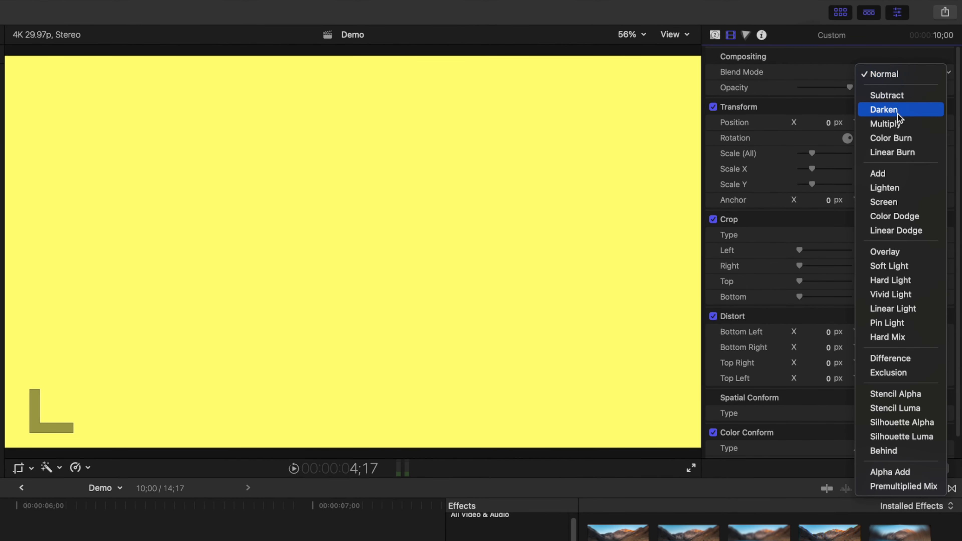
left_click(885, 109)
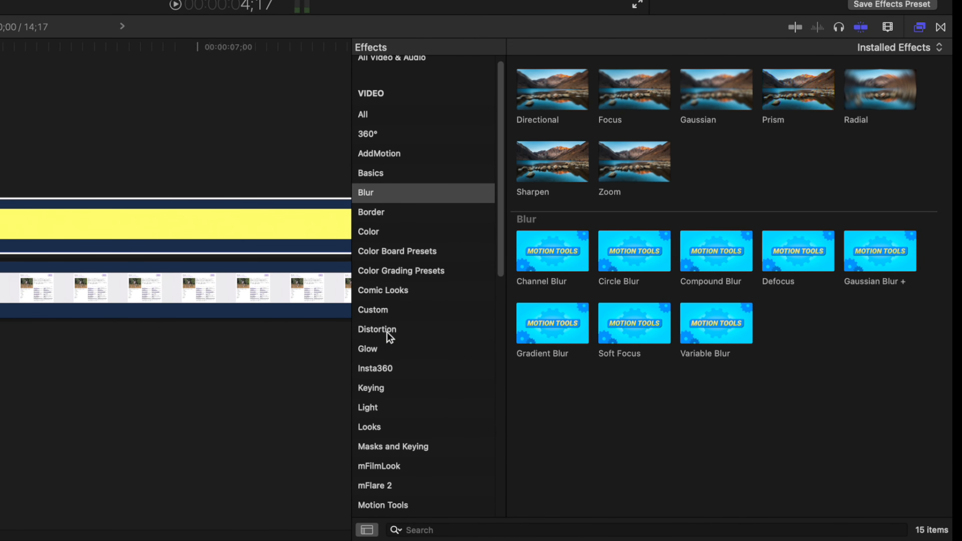
Apply the Distortion Crop & Feather effect to make a thin soft-edged bar over the Energy Level row.
left_click(377, 328)
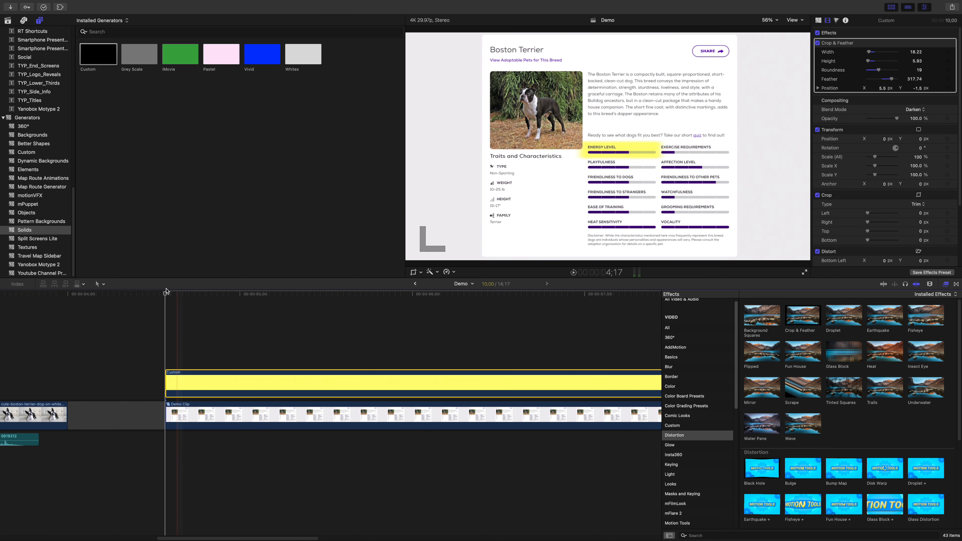
Keyframe the crop Right edge so the bar wipes across Energy Level, then show video animation.
left_click(295, 293)
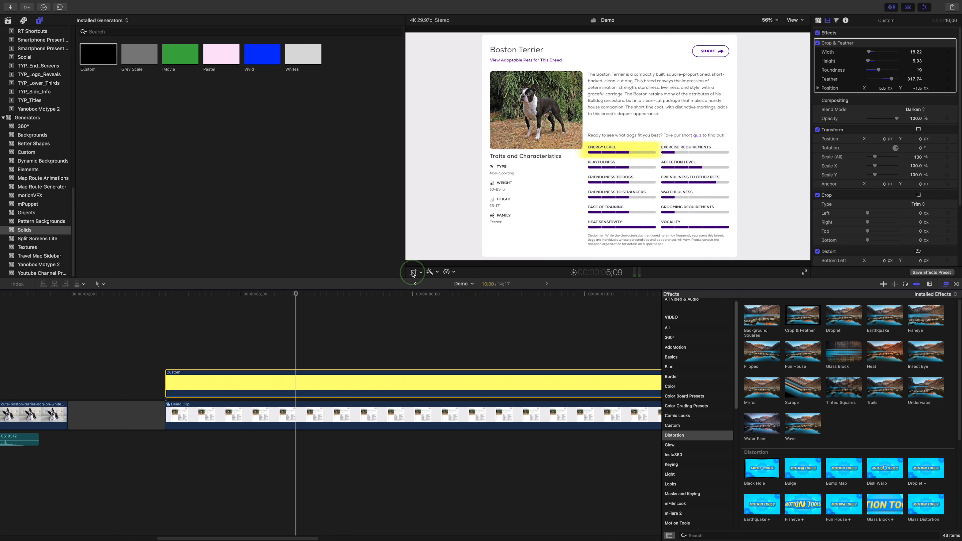
left_click(413, 272)
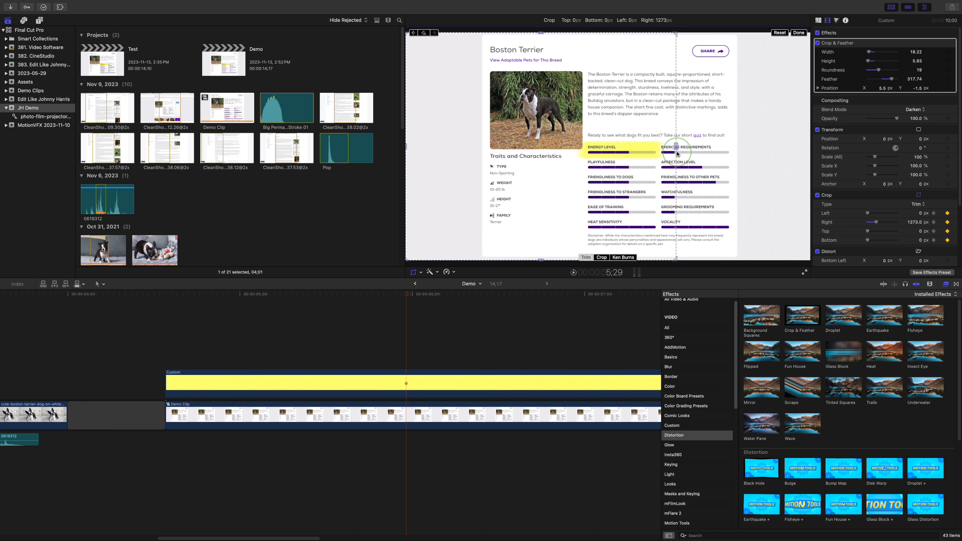
left_click(798, 32)
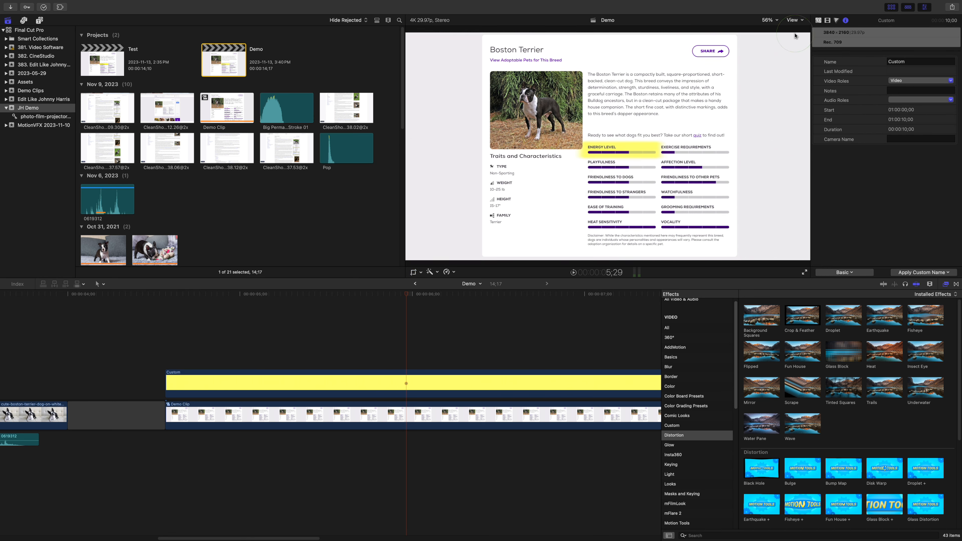
key("ctrl+v")
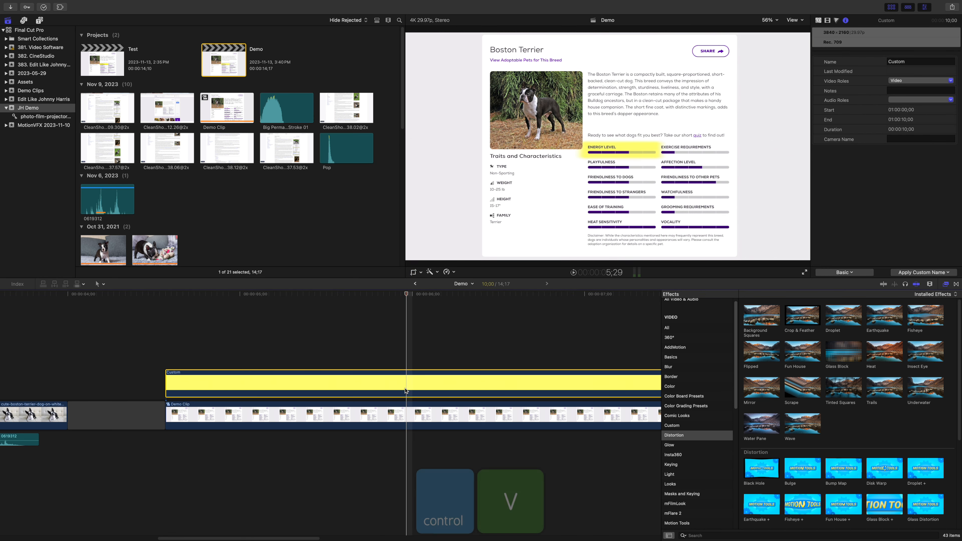